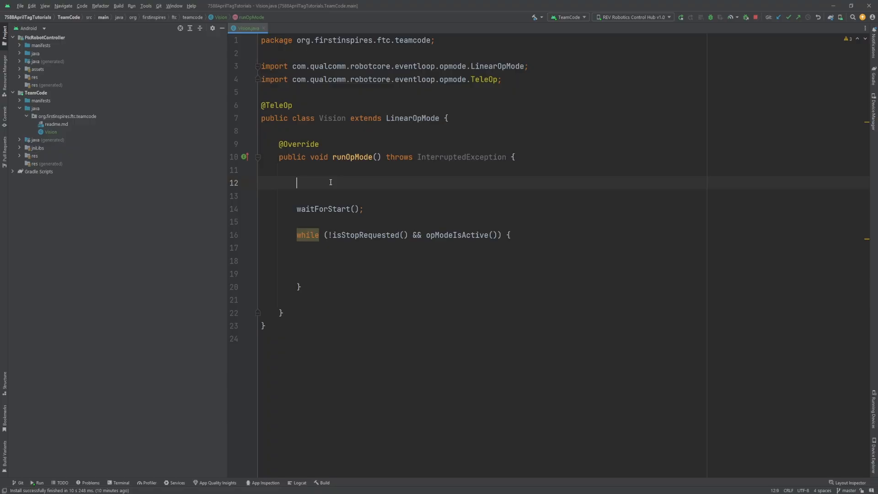
# Declare AprilTagProcessor tagProcessor created via new AprilTagProcessor.Builder() ending in .build()
pyautogui.write('AprilTagProcessor')
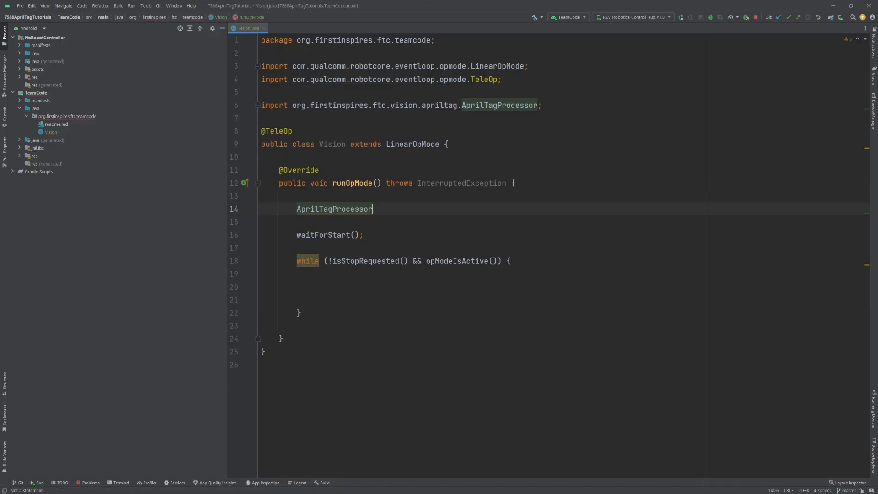
pyautogui.write('tagProcessor')
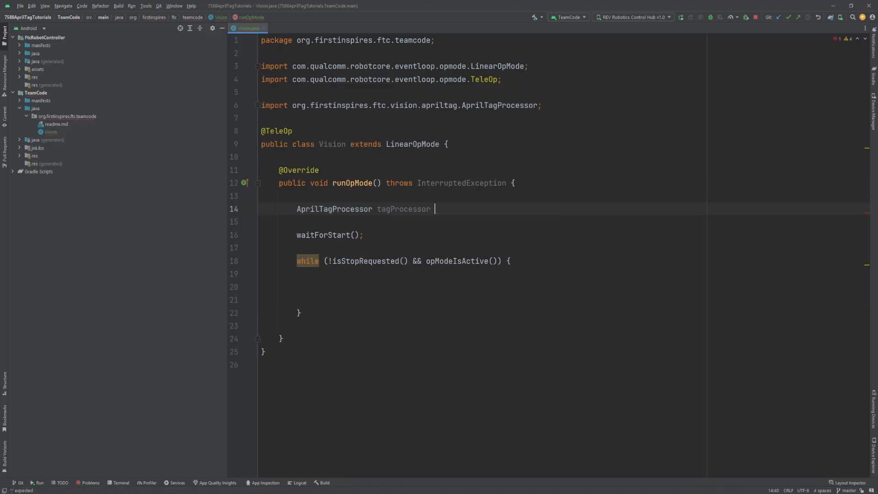
pyautogui.write('= new Apri')
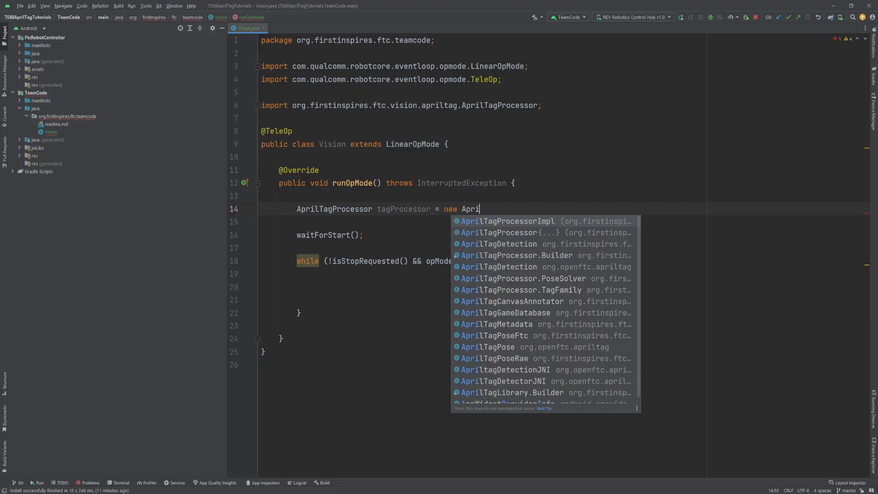
pyautogui.click(516, 255)
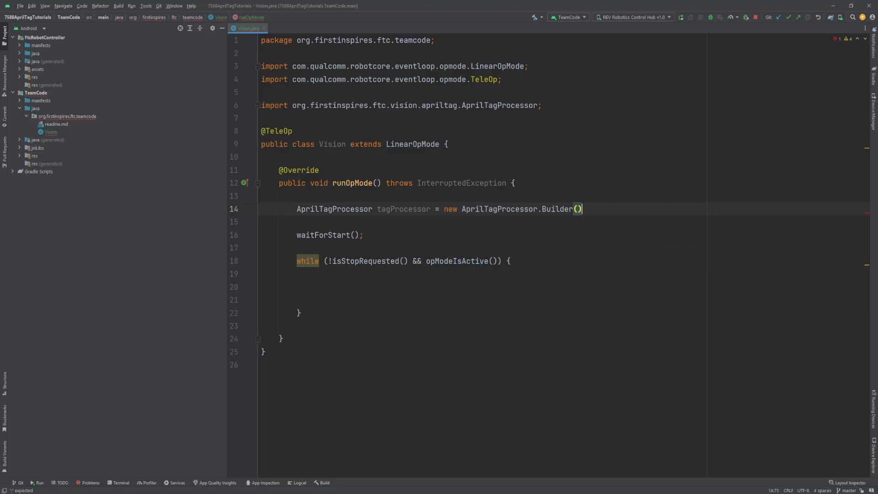
pyautogui.write('.')
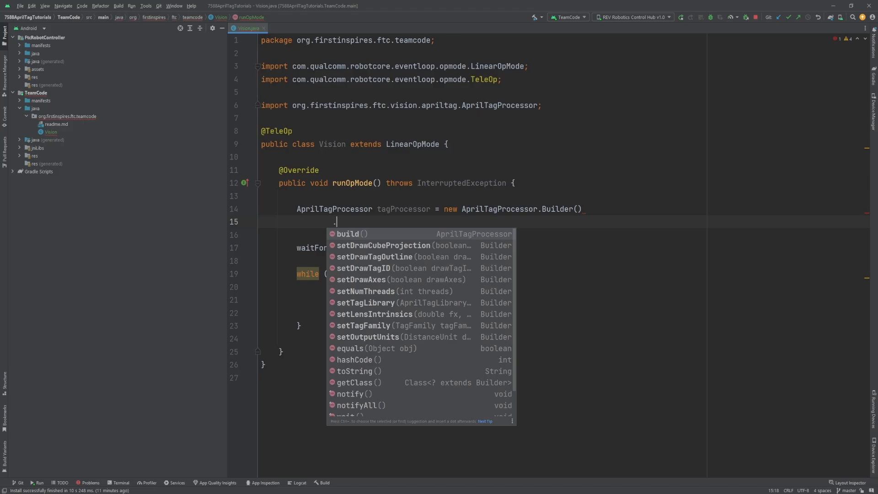
pyautogui.click(348, 233)
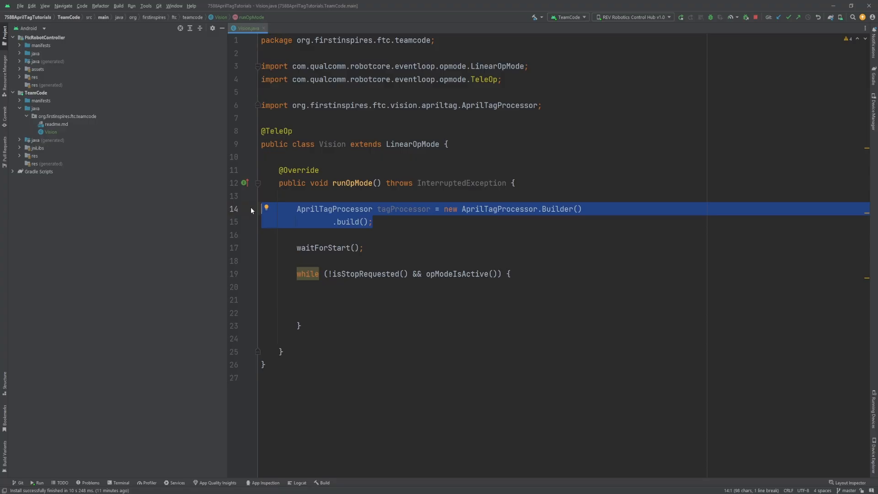
pyautogui.moveTo(610, 213)
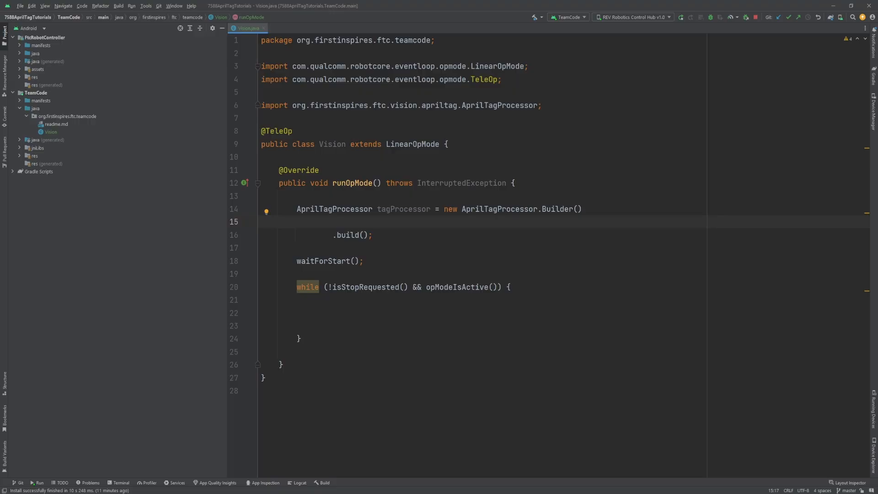
# Add setDrawAxes, setDrawCubeProjection, setDrawTagID and setDrawTagOutline builder options, all true
pyautogui.write('.setd')
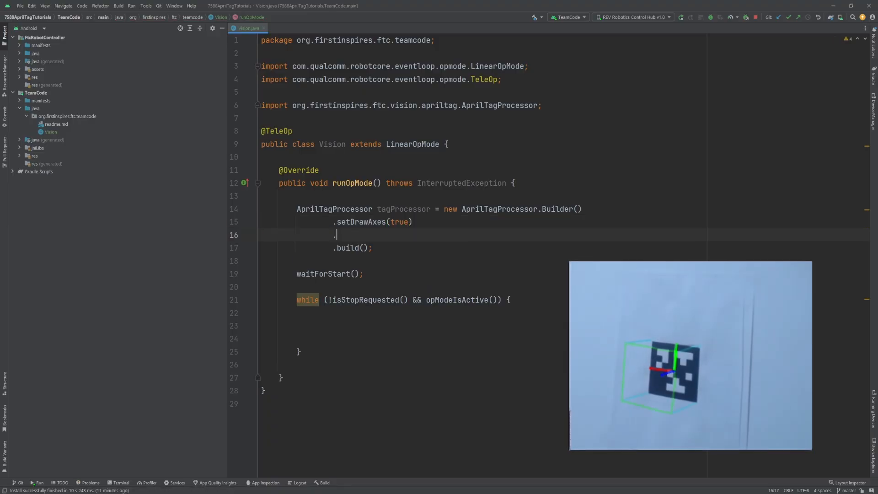
pyautogui.write('.setDrawCubeProjection()')
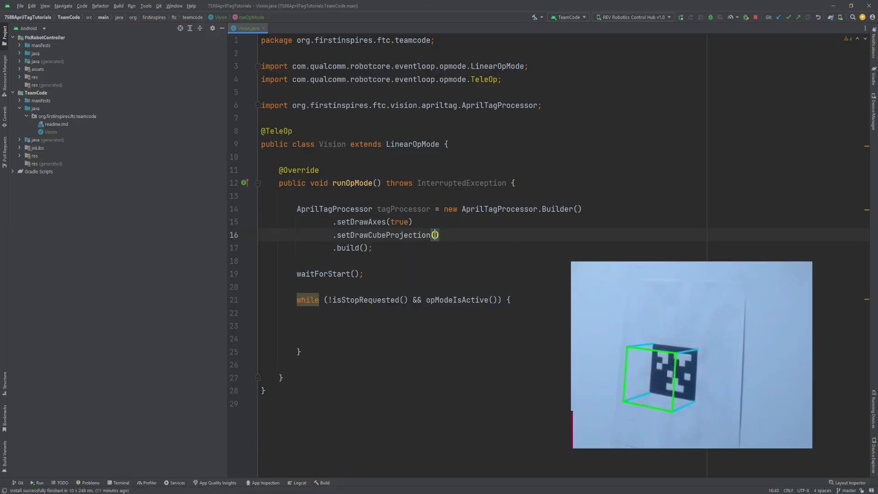
pyautogui.write('true')
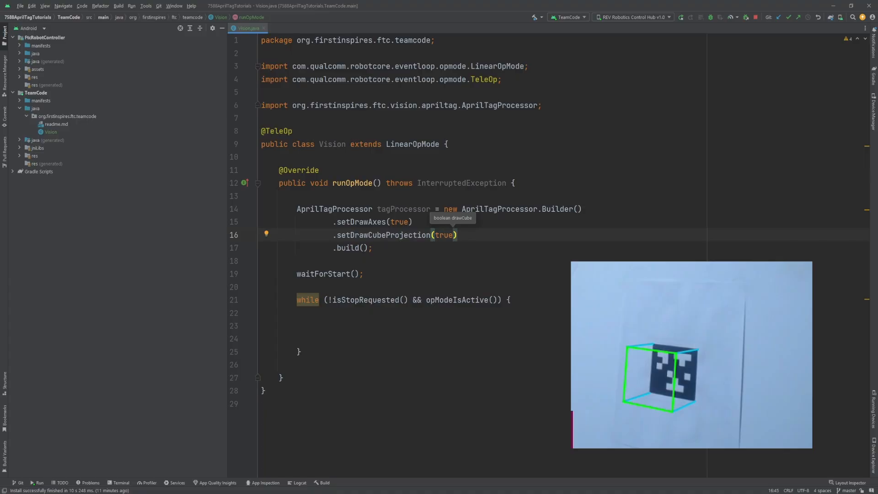
pyautogui.press('Return')
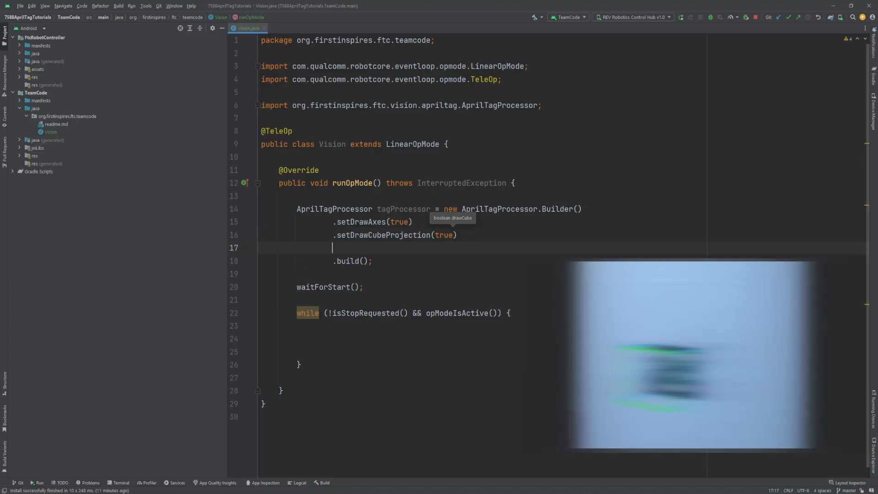
pyautogui.write('.setDrawTagID()')
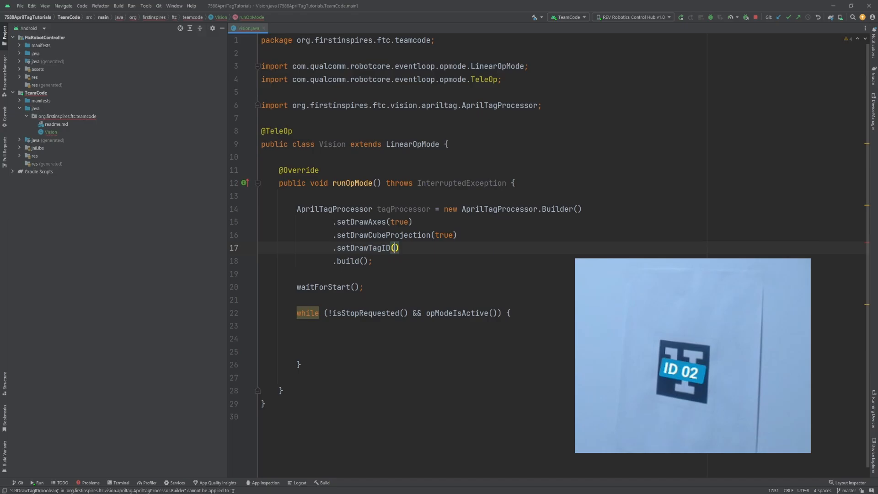
pyautogui.write('true')
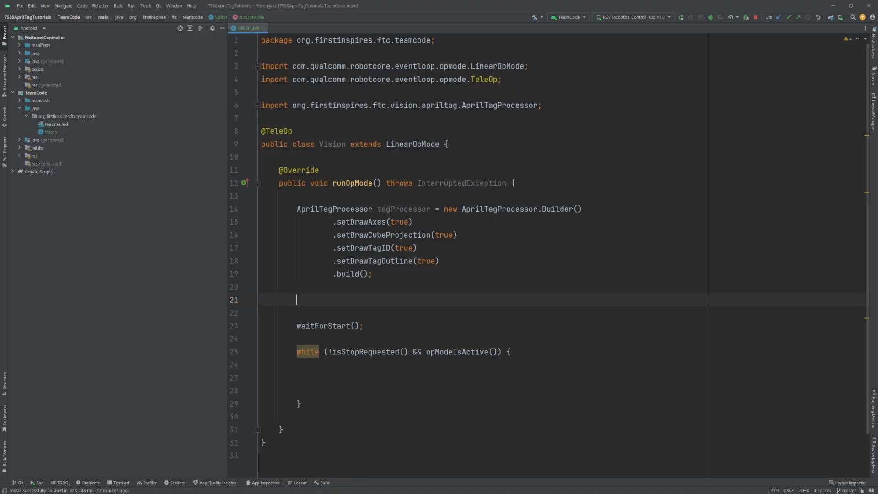
# Create a VisionPortal with its Builder and add tagProcessor via addProcessor
pyautogui.write('VisionPortal visionPortal = new Vision')
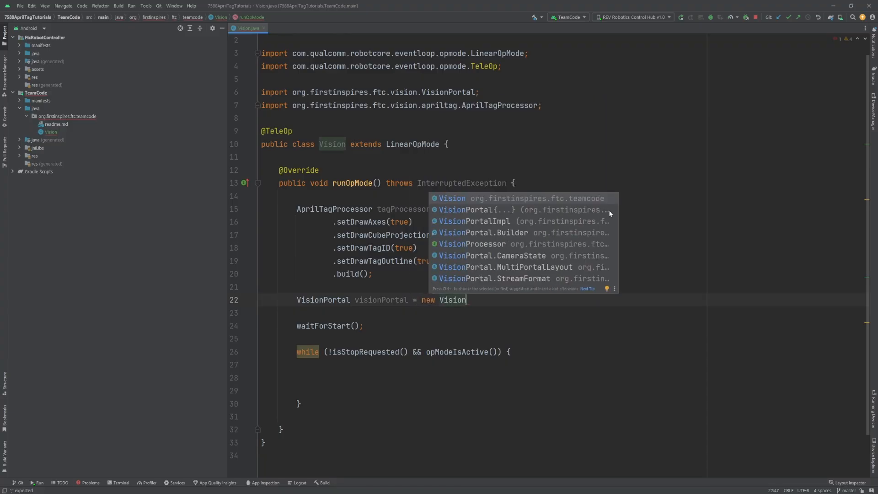
pyautogui.click(480, 232)
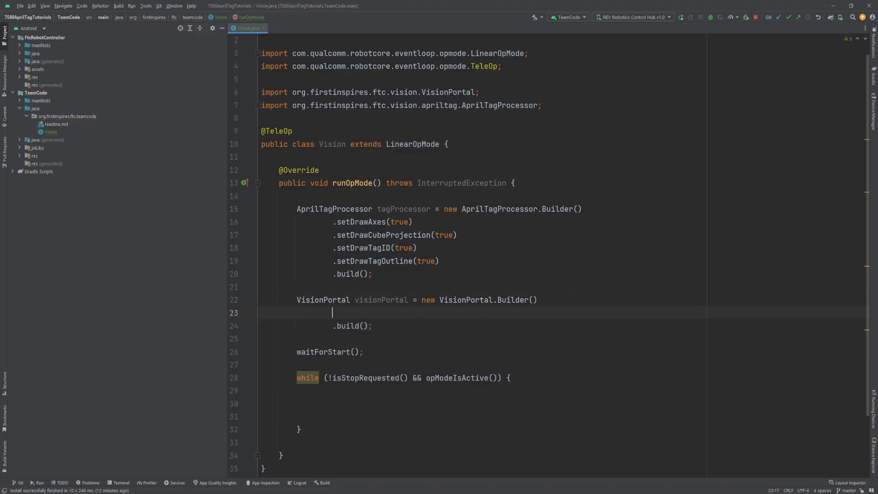
pyautogui.write('.addP')
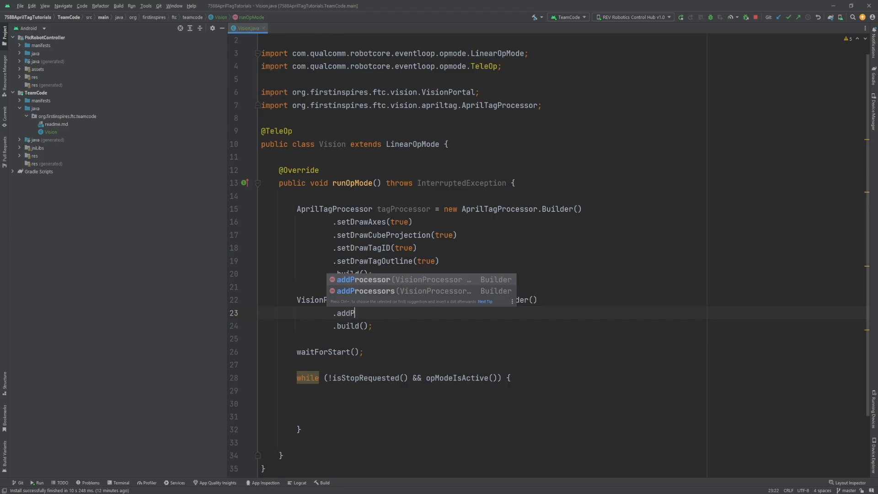
pyautogui.click(365, 280)
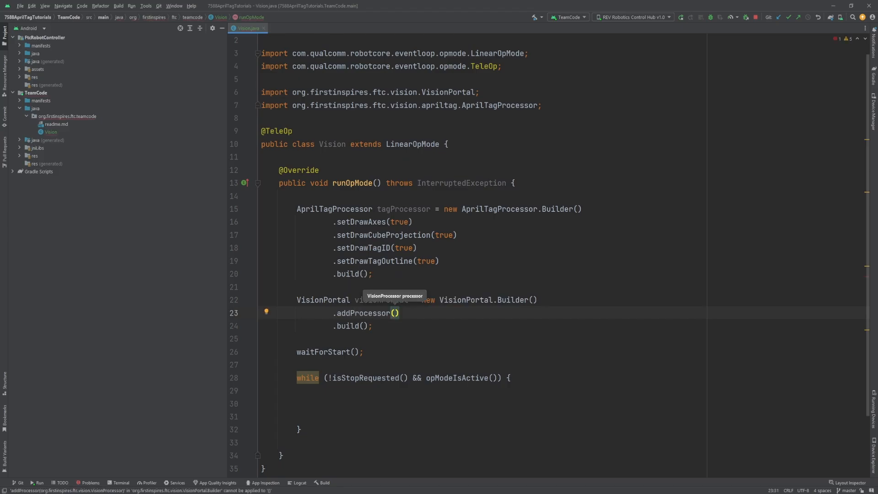
pyautogui.write('tagProcessor')
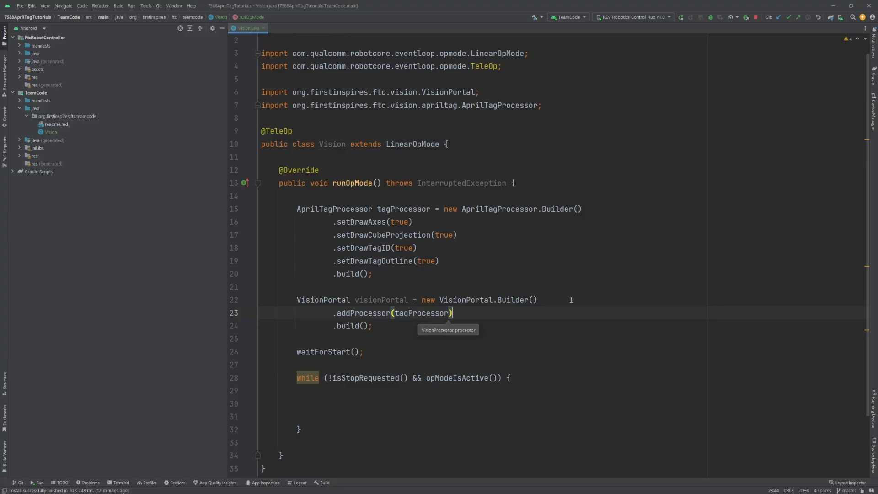
# Set the portal camera to hardware-map WebcamName "Webcam 1" and import WebcamName
pyautogui.write('.setCamera(hardwareMap.get(')
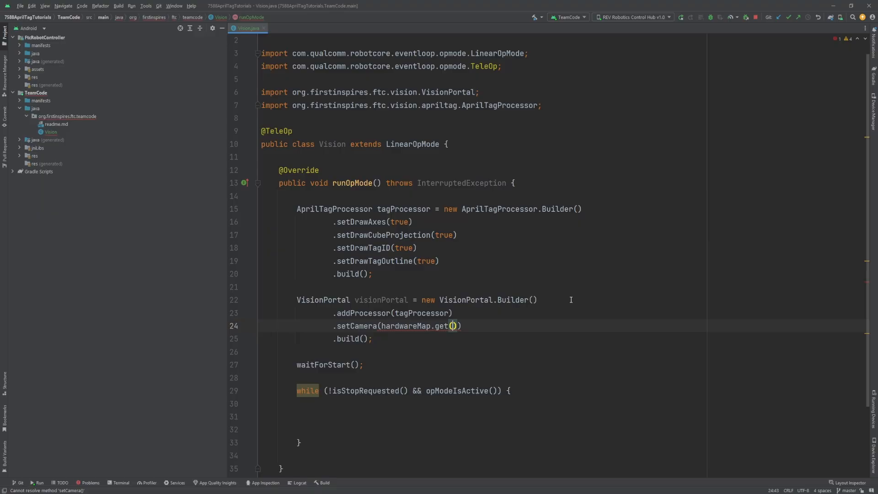
pyautogui.write('WebcamName.class, "')
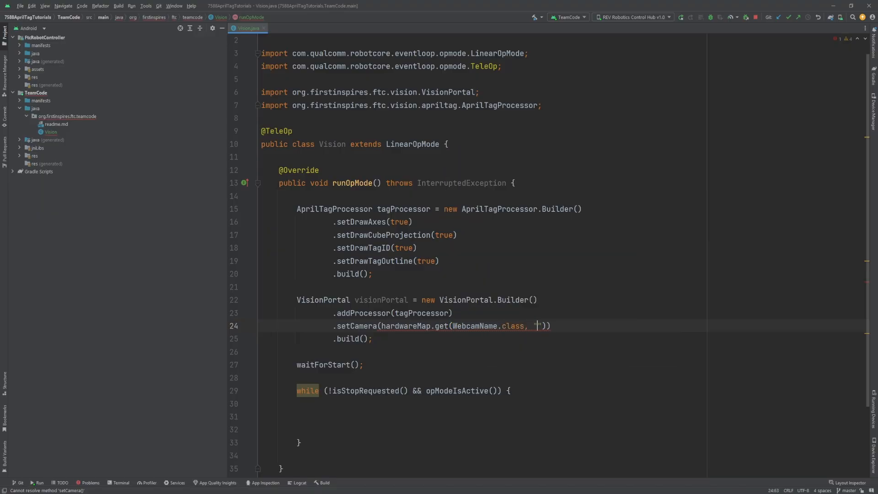
pyautogui.write('Webcam 1')
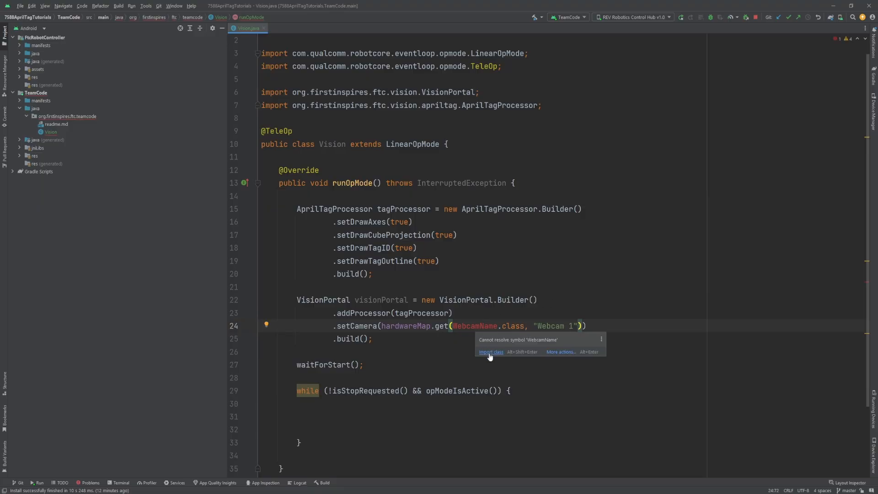
pyautogui.click(491, 351)
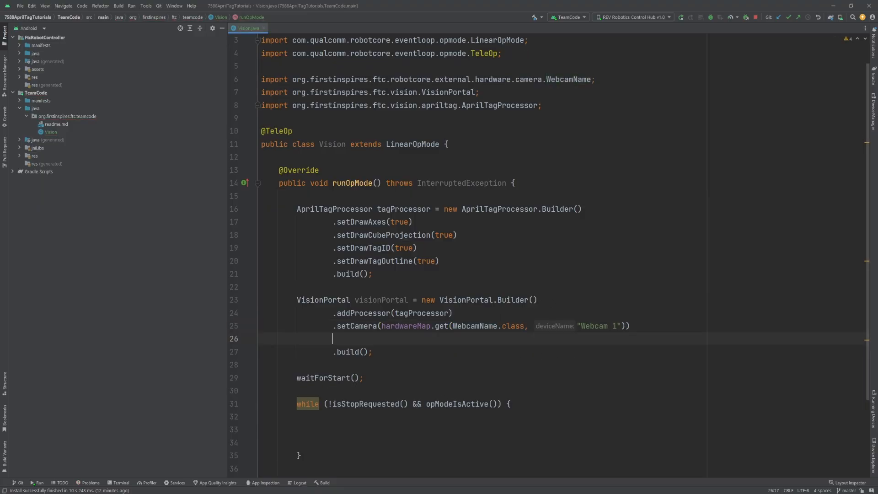
# Add setCameraResolution(new Size(640, 480)) to the VisionPortal builder chain
pyautogui.write('.setCameraResolution(')
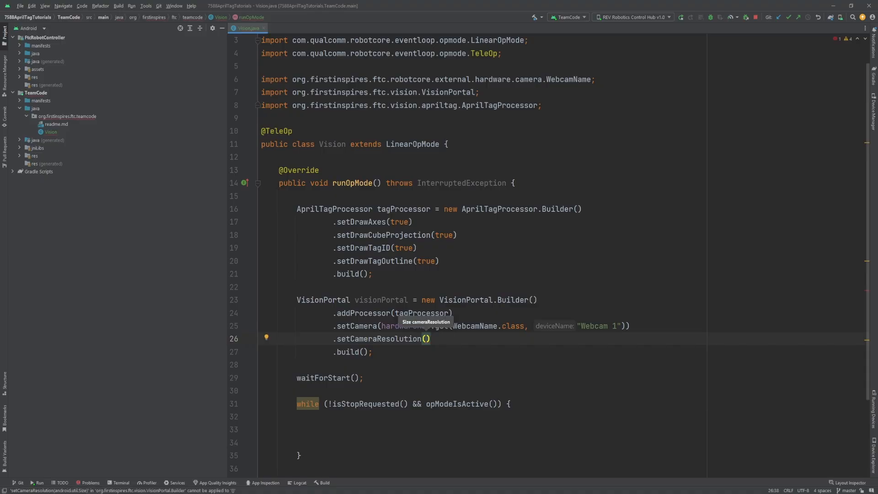
pyautogui.write('new Size(640, 480')
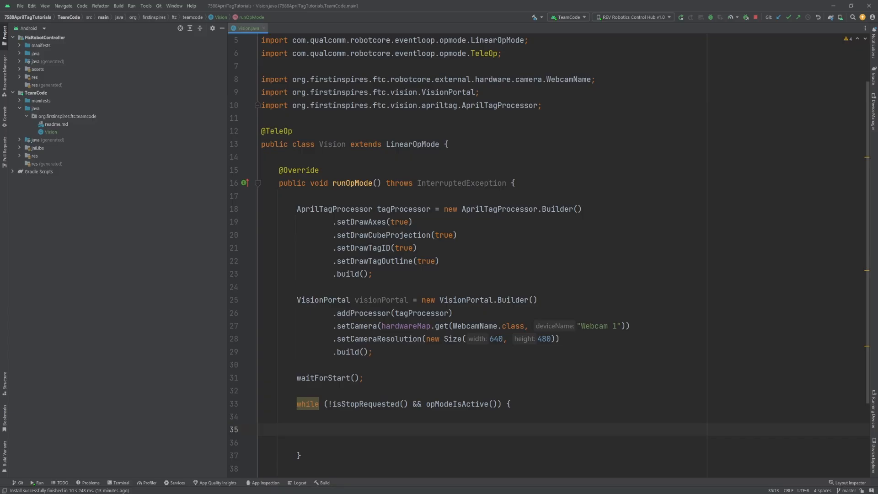
# Add if (tagProcessor.getDetections().size() > 0) storing the first detection as AprilTagDetection tag, starting tag.ftcPose use
pyautogui.write('if')
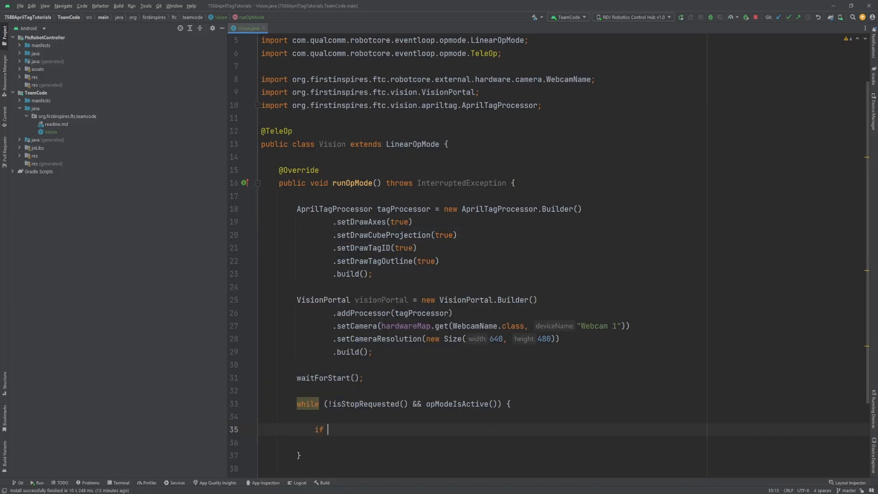
pyautogui.write('(tagProcessor.getDetections().size() >')
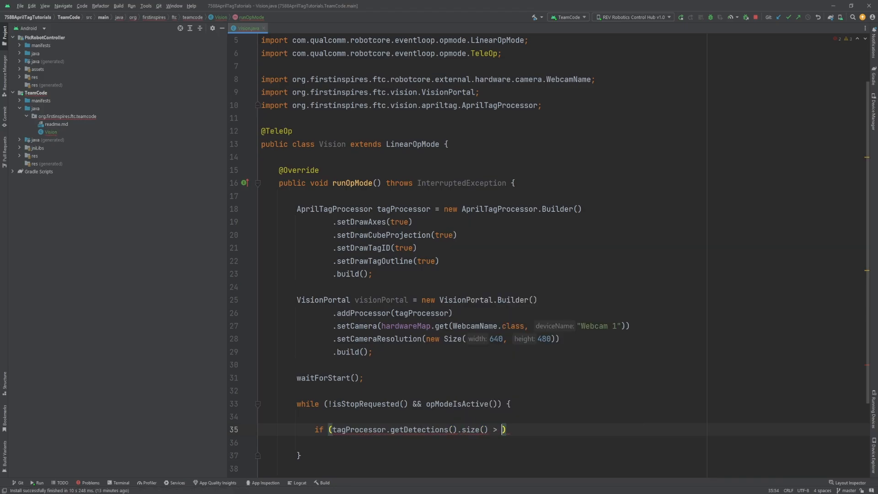
pyautogui.write('0')
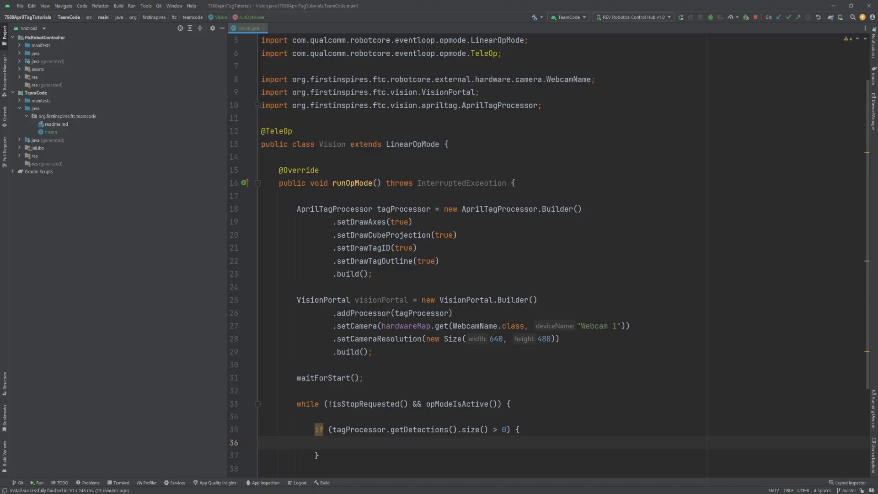
pyautogui.write('April')
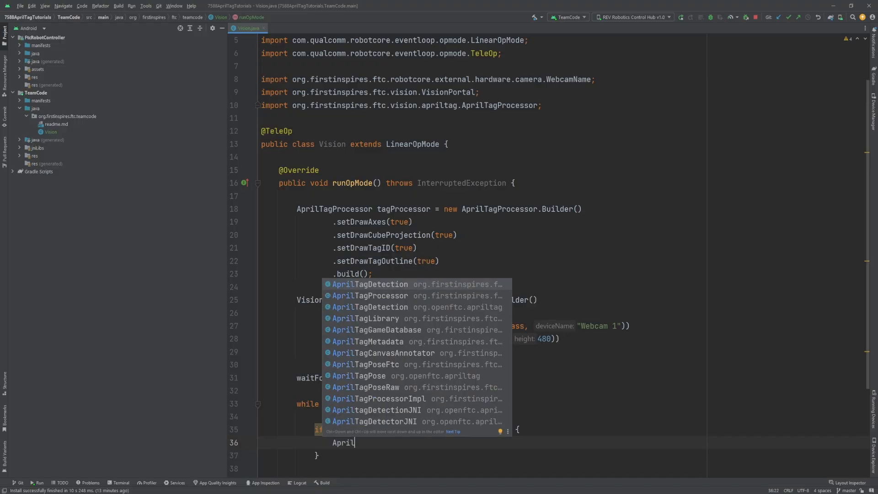
pyautogui.click(369, 284)
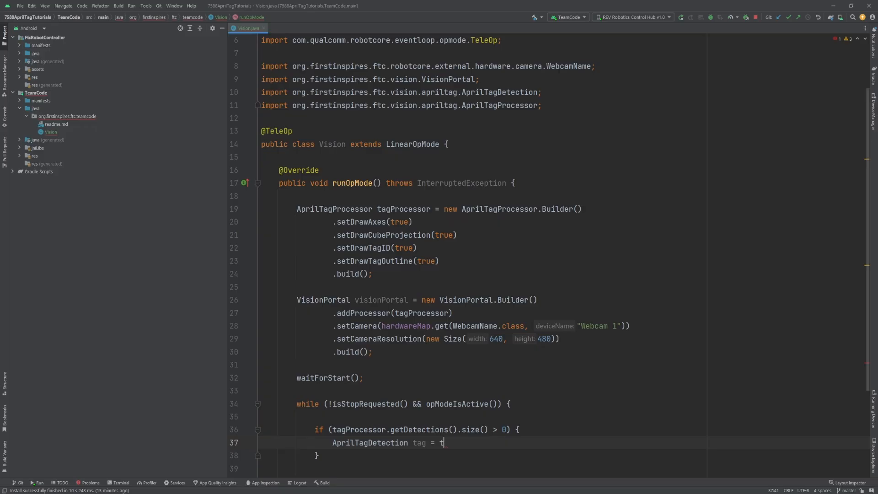
pyautogui.write('agProcessor.getDetections().get(0);')
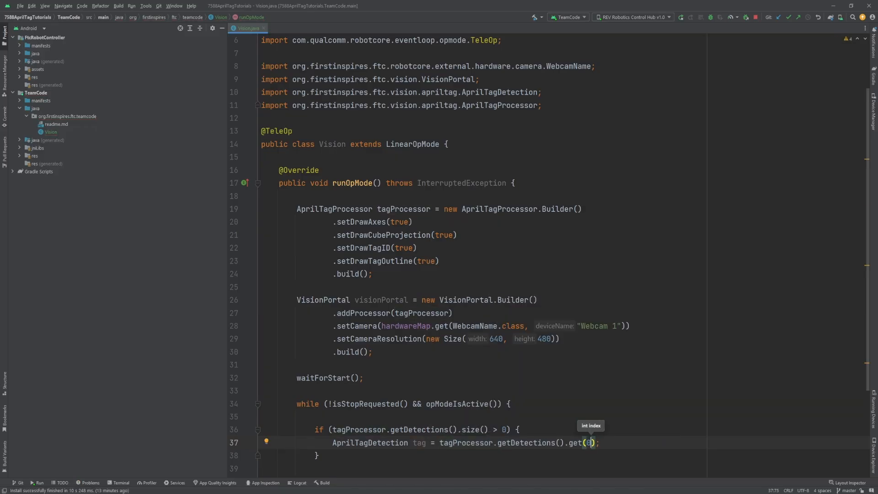
pyautogui.moveTo(84, 334)
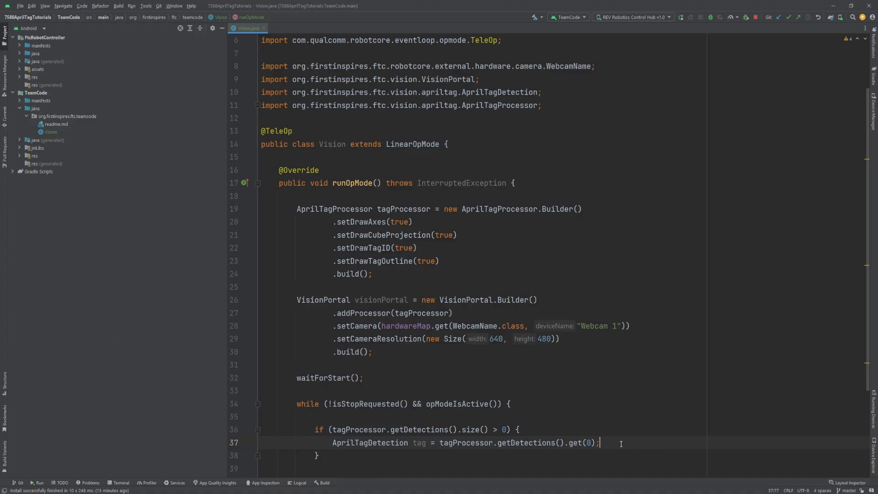
pyautogui.scroll(-3)
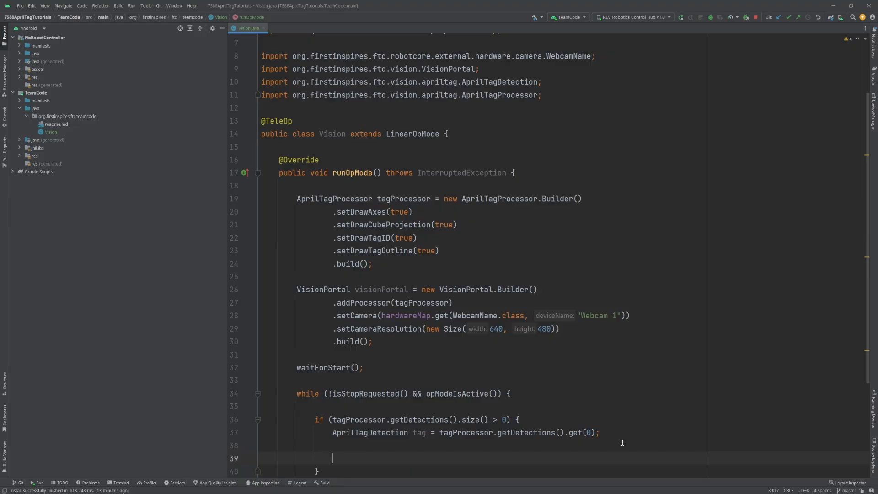
pyautogui.write('tag.ft')
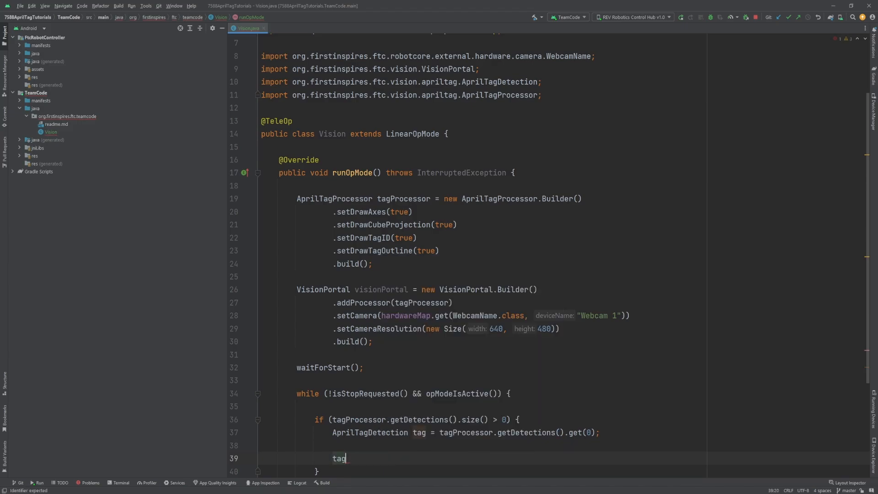
# Finish the pose telemetry lines, add telemetry.update() and run the code on the robot
pyautogui.press('Backspace')
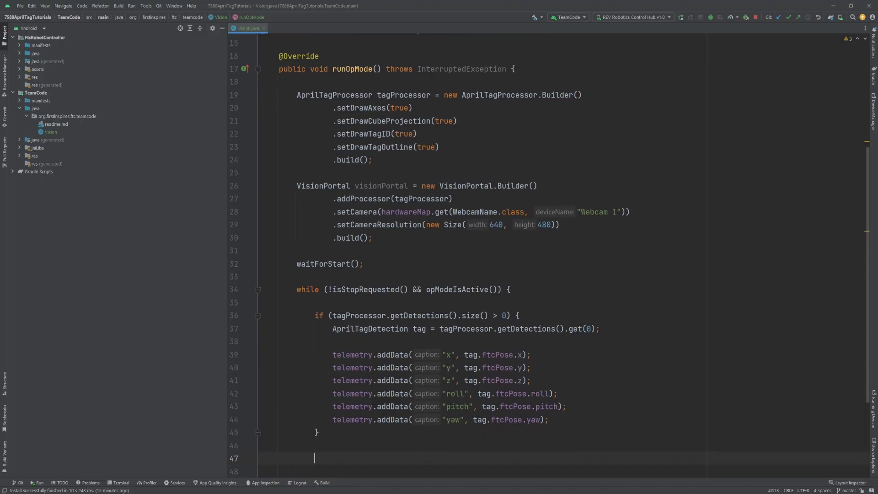
pyautogui.write('telemetry.update();')
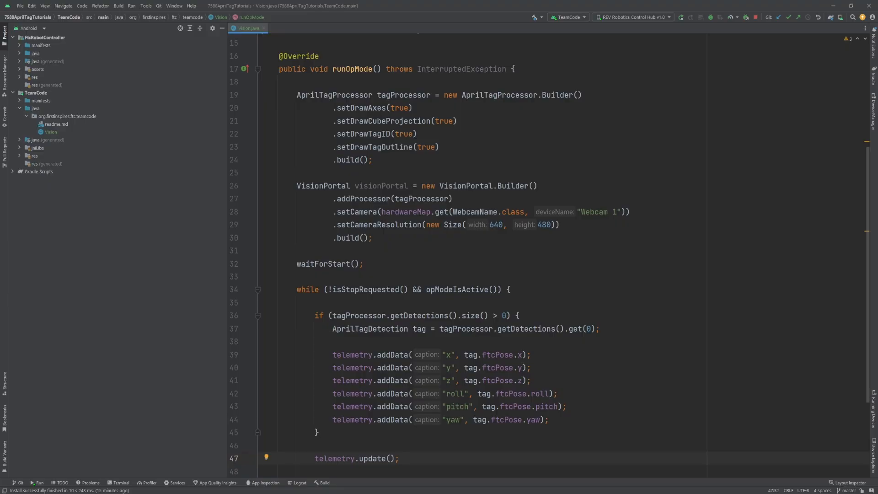
pyautogui.click(681, 17)
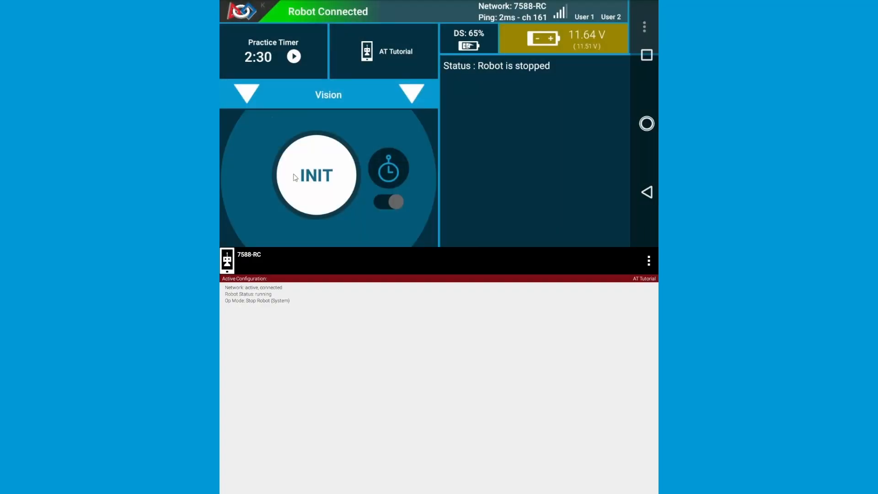
# Initialize and start the Vision OpMode on the Driver Station to show live tag pose values
pyautogui.click(317, 176)
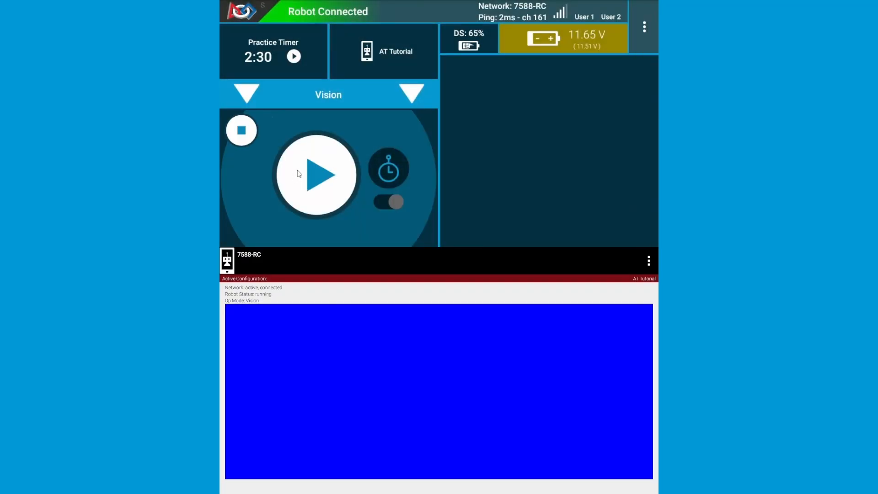
pyautogui.click(316, 175)
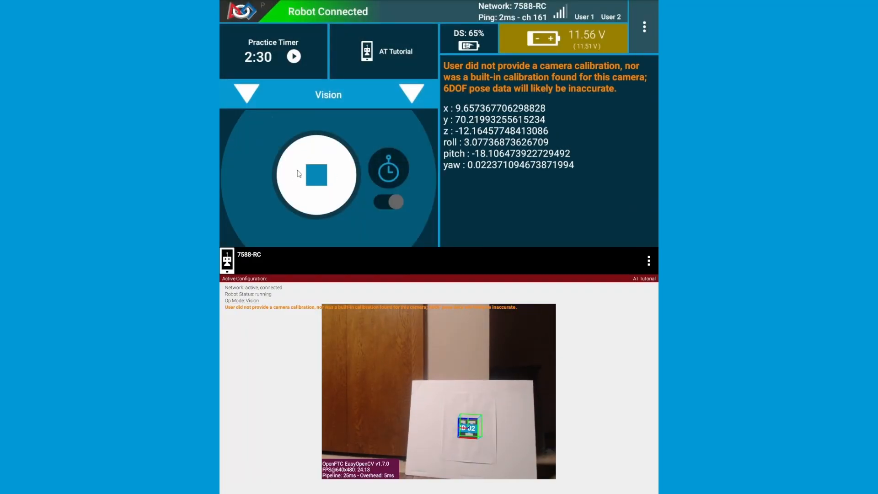